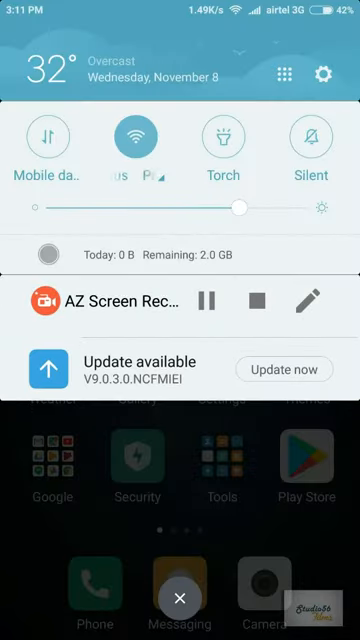
Step: Open the MIUI V9.0.3.0 update notification to view its 266M stable release notes
left_click(140, 373)
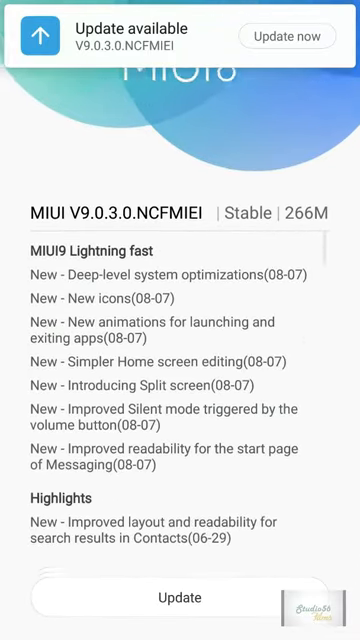
Step: Scroll through the V9.0.3.0 changelog down to its Security section
scroll("down", 3)
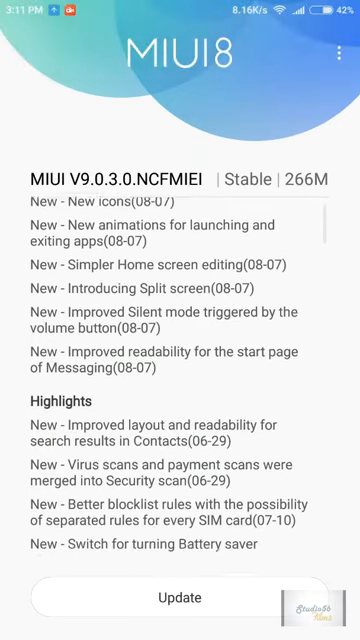
scroll("down", 3)
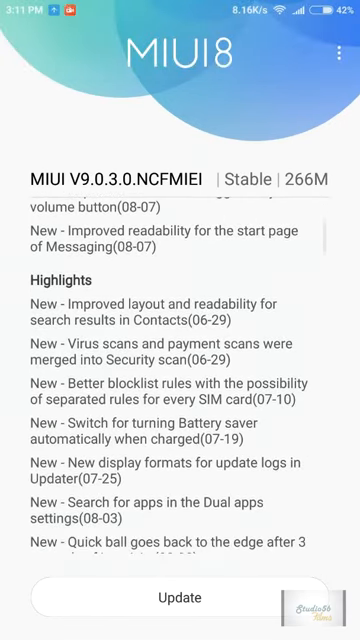
scroll("down", 3)
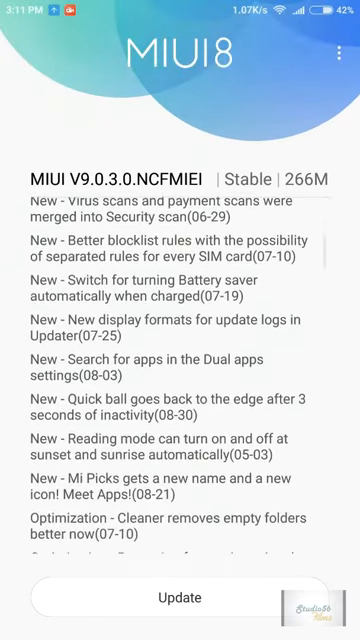
scroll("down", 3)
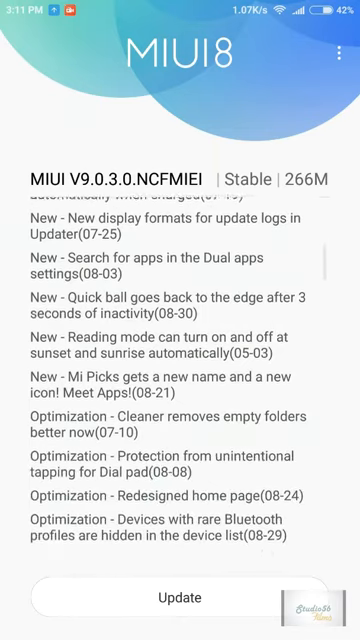
scroll("down", 3)
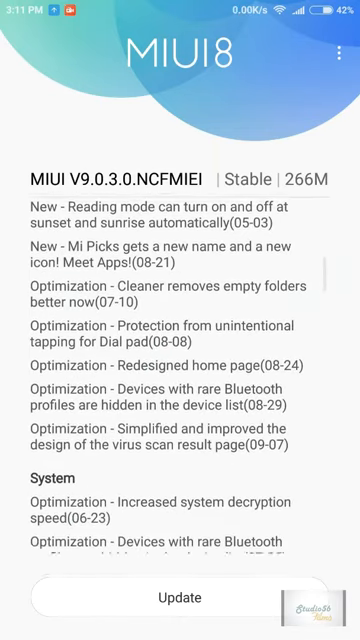
scroll("down", 3)
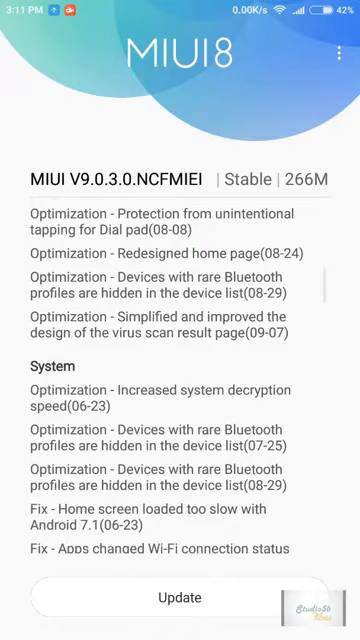
scroll("down", 3)
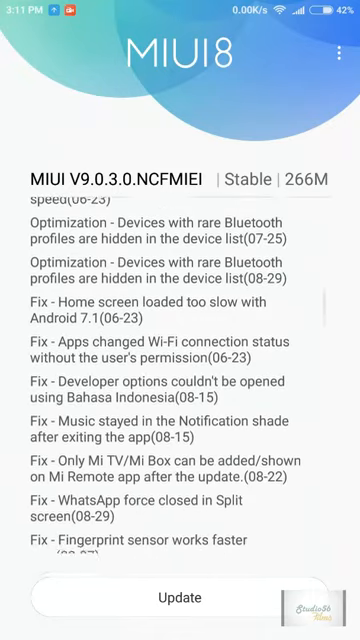
scroll("down", 3)
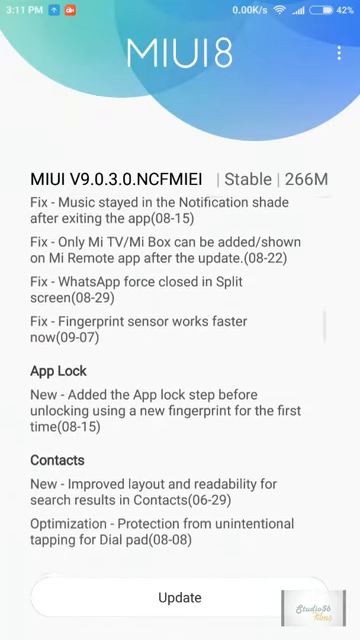
scroll("down", 3)
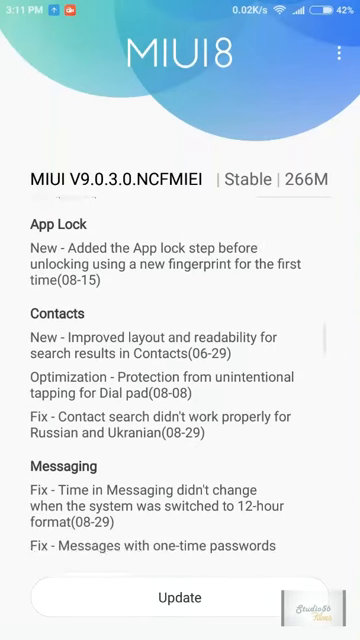
scroll("down", 3)
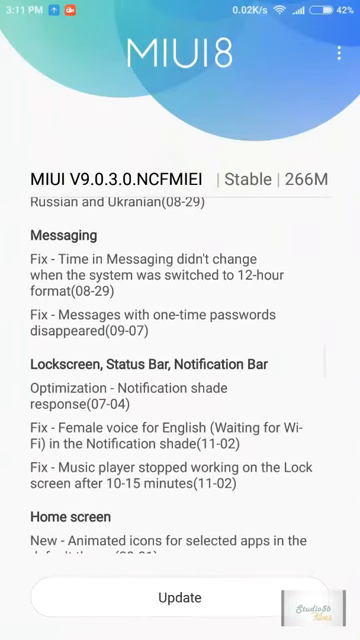
scroll("down", 3)
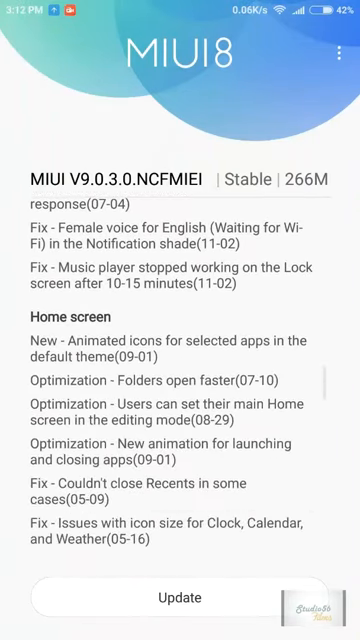
scroll("down", 3)
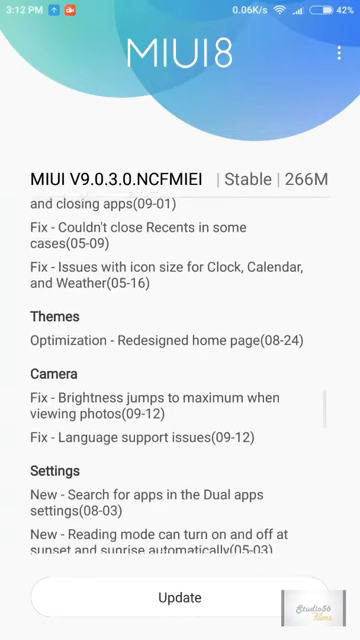
scroll("down", 3)
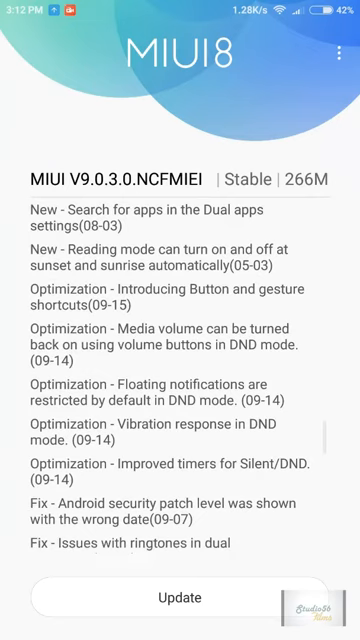
scroll("down", 3)
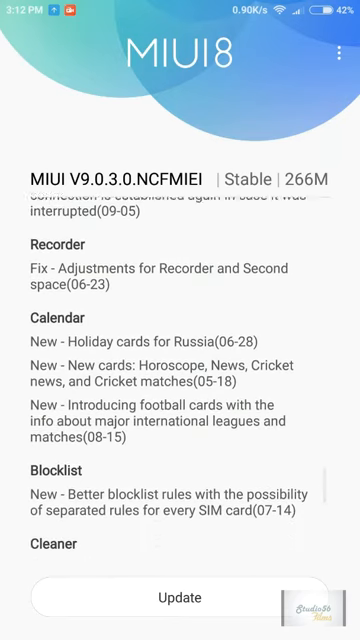
scroll("down", 3)
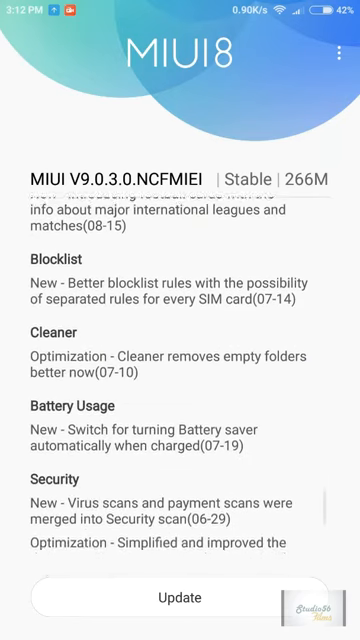
scroll("down", 3)
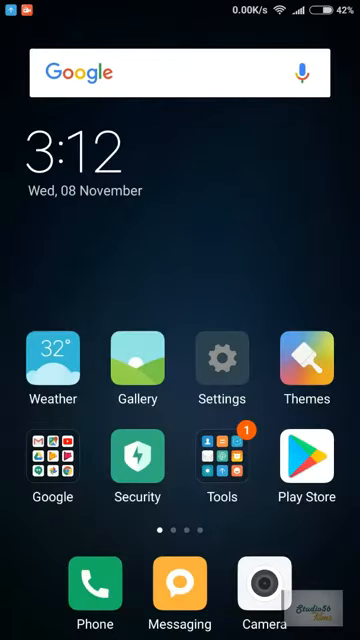
Step: Open Settings and scroll About phone to confirm MIUI 8.5.8.0 Stable on Android 7.0
left_click(221, 365)
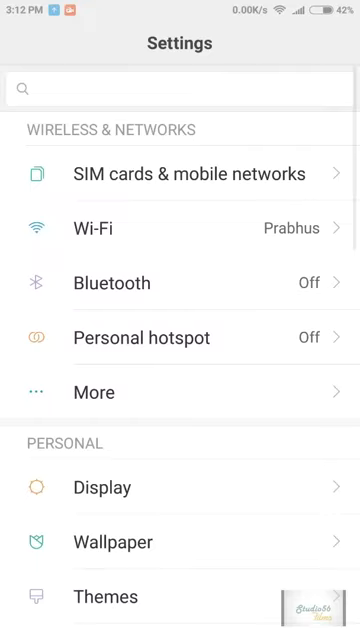
scroll("down", 3)
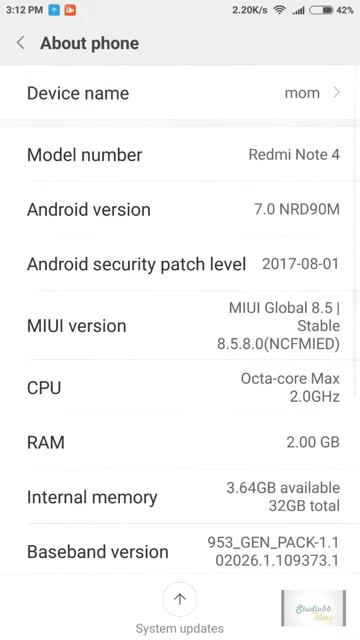
scroll("down", 3)
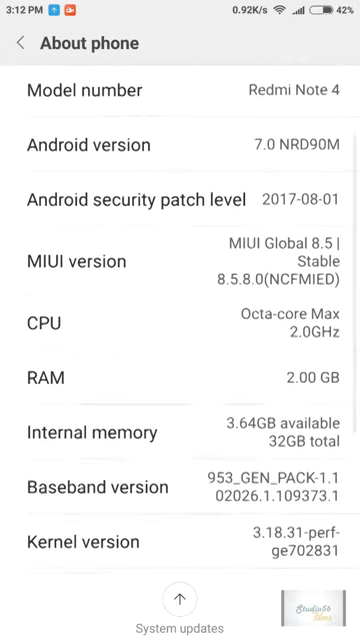
scroll("down", 3)
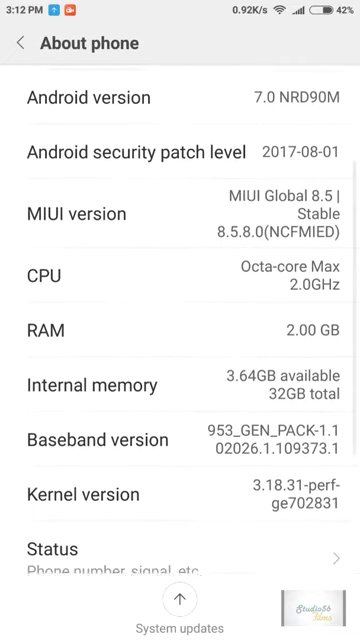
scroll("down", 3)
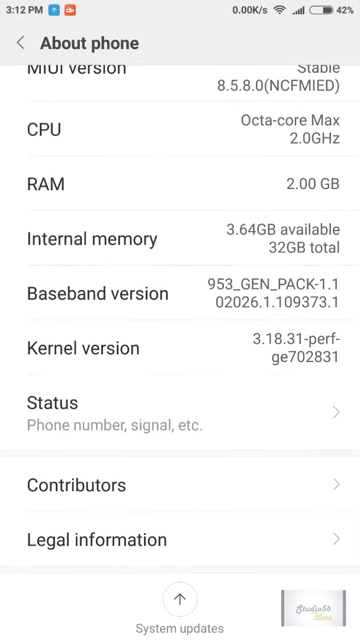
scroll("down", 3)
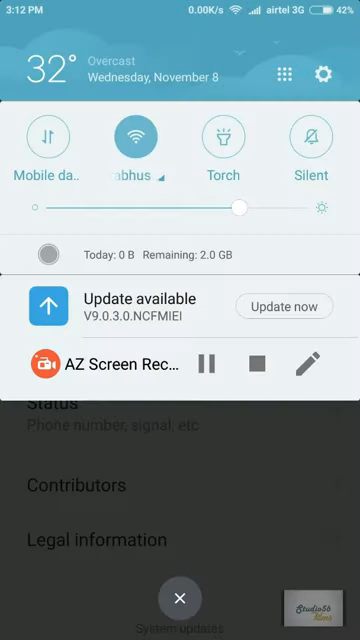
Step: Start downloading the MIUI V9.0.3.0 update from its notification
left_click(282, 307)
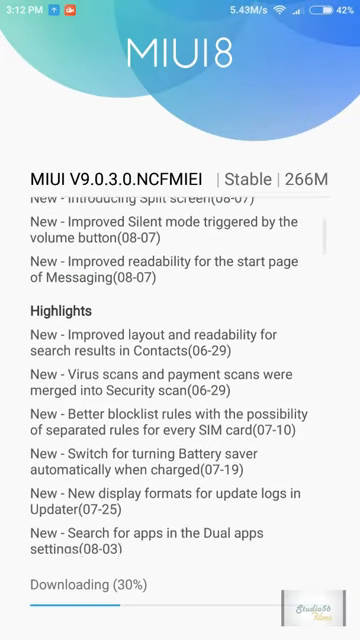
Step: Scroll the changelog under the progress bar while the 266M package downloads past 90%
scroll("down", 3)
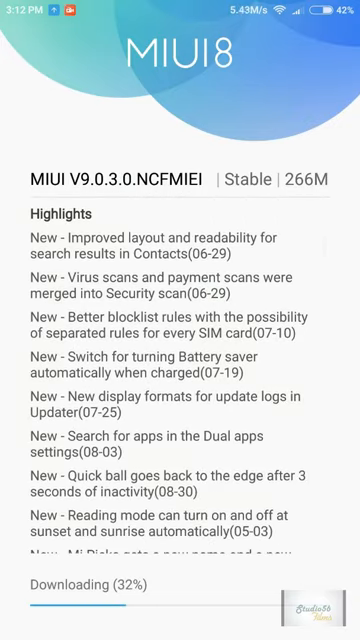
scroll("down", 3)
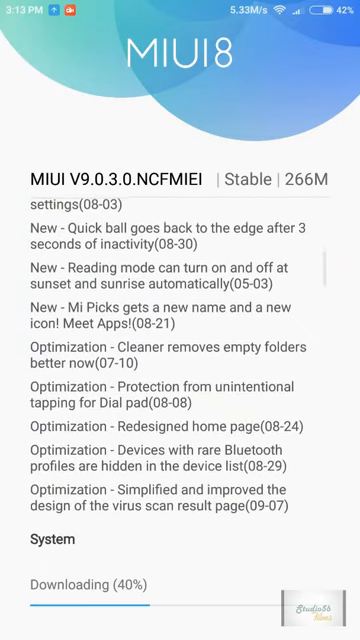
scroll("down", 3)
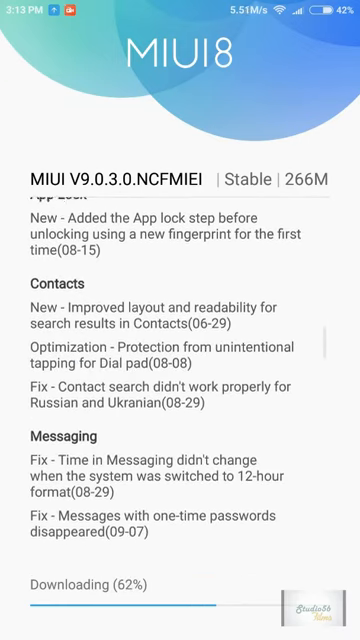
scroll("down", 3)
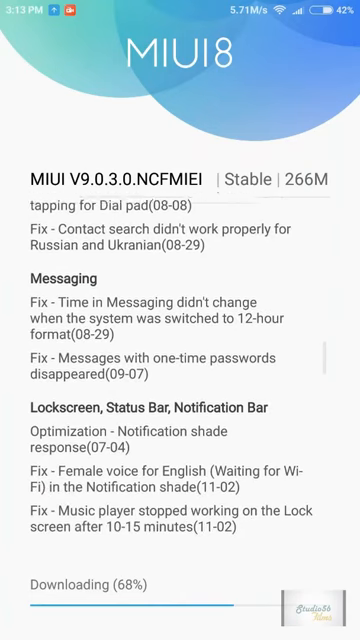
scroll("down", 3)
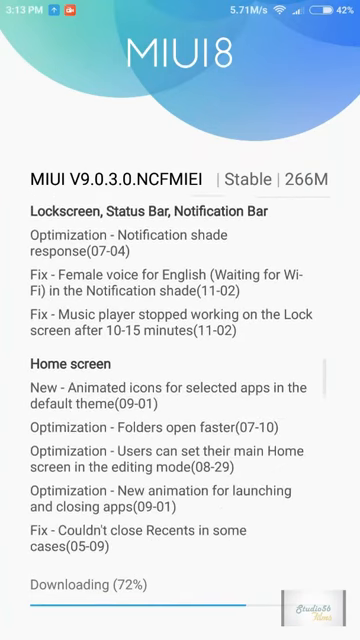
scroll("down", 3)
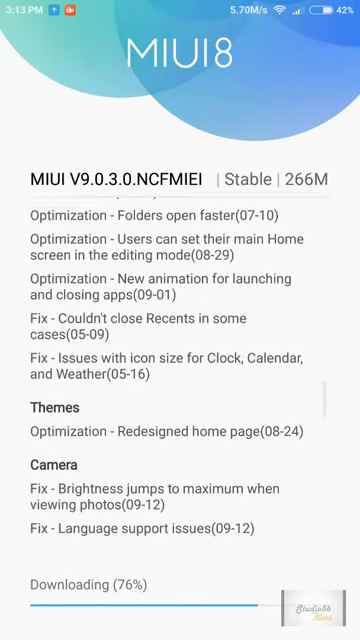
scroll("down", 3)
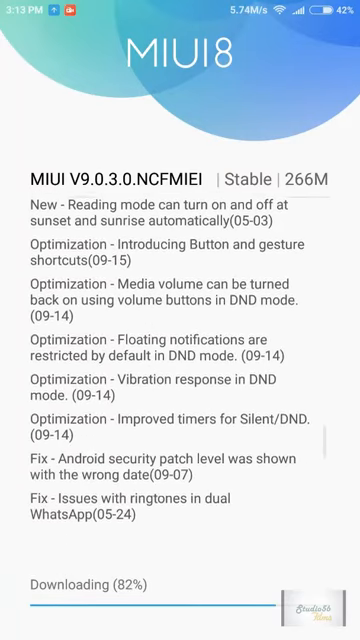
scroll("down", 3)
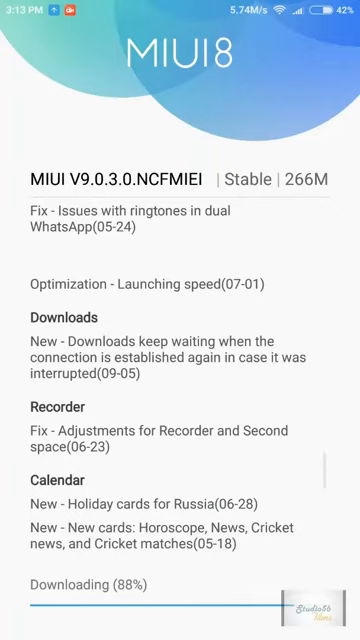
scroll("down", 3)
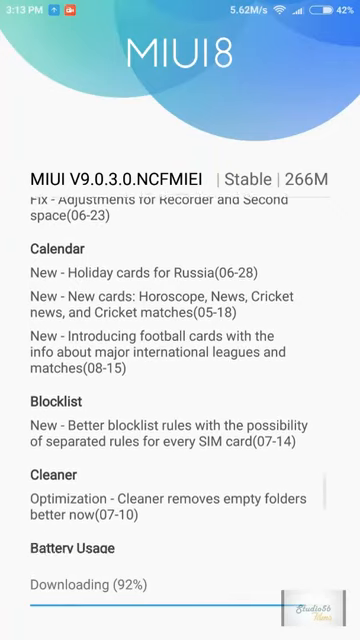
scroll("down", 3)
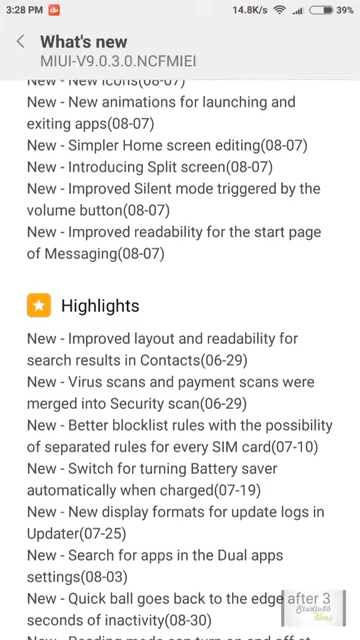
Step: Scroll the What's new list past Calendar and Cleaner toward Battery Usage
scroll("down", 3)
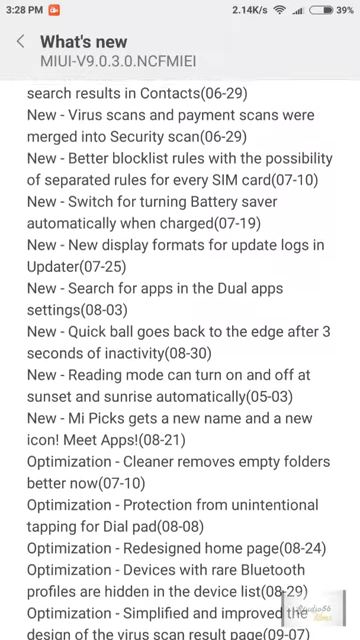
scroll("down", 3)
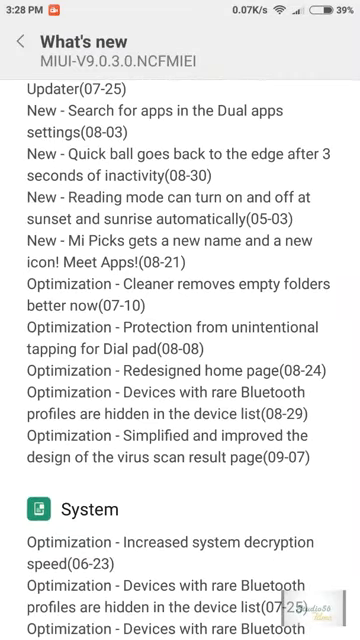
scroll("down", 3)
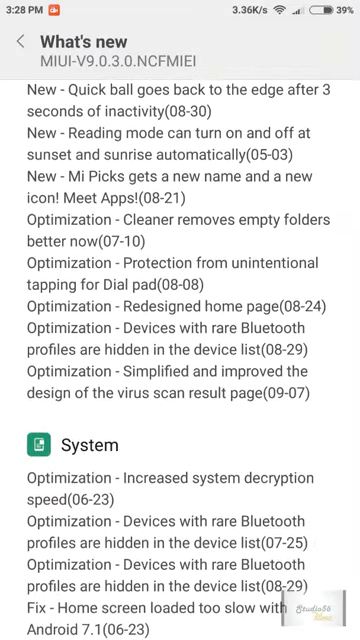
scroll("down", 3)
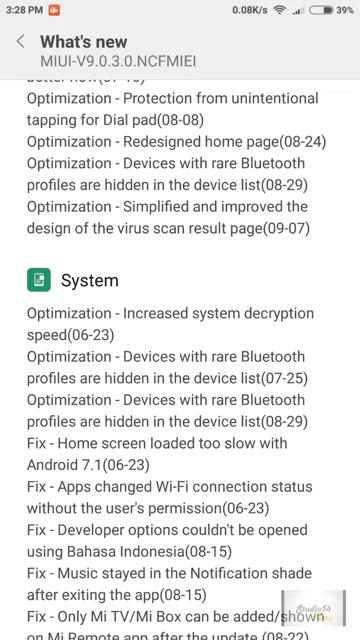
scroll("down", 3)
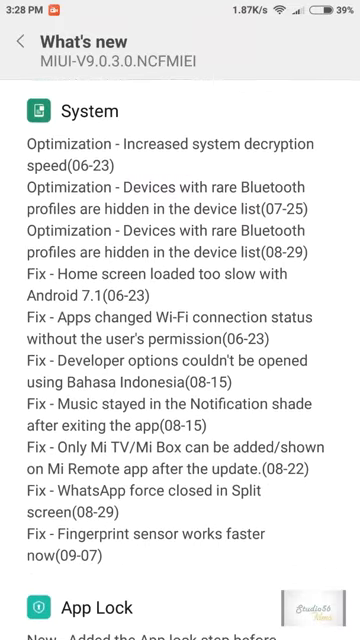
scroll("down", 3)
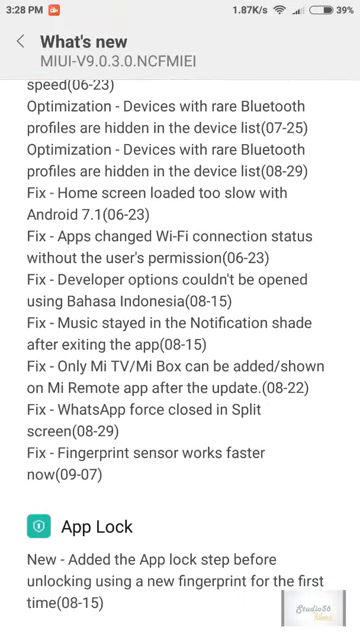
scroll("down", 3)
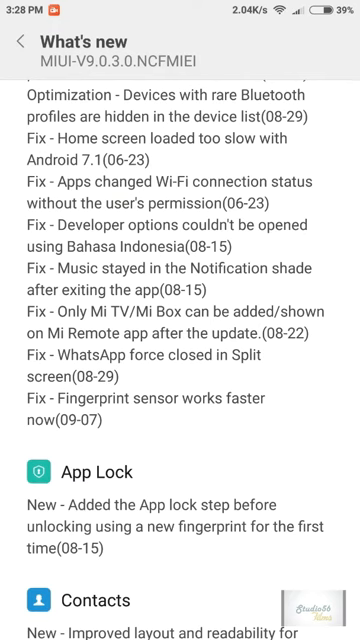
scroll("down", 3)
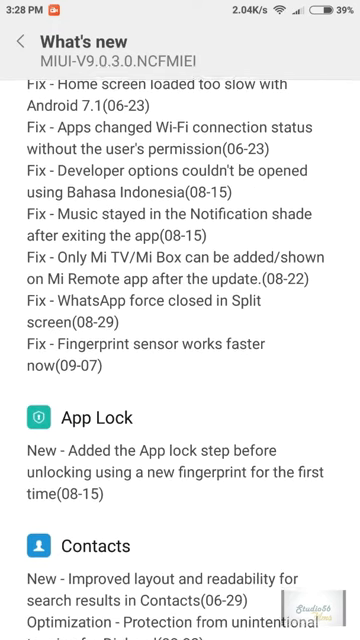
scroll("down", 3)
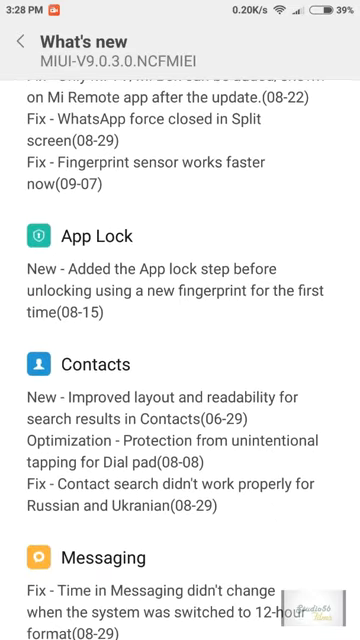
scroll("down", 3)
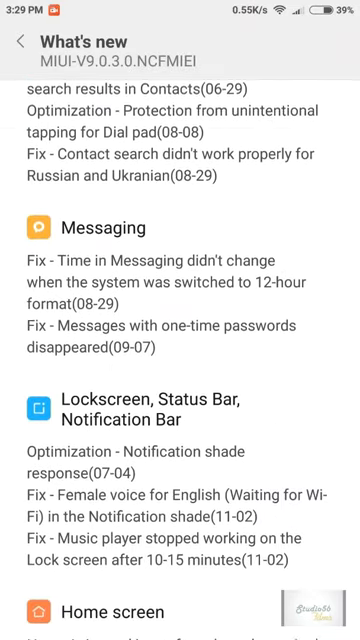
scroll("down", 3)
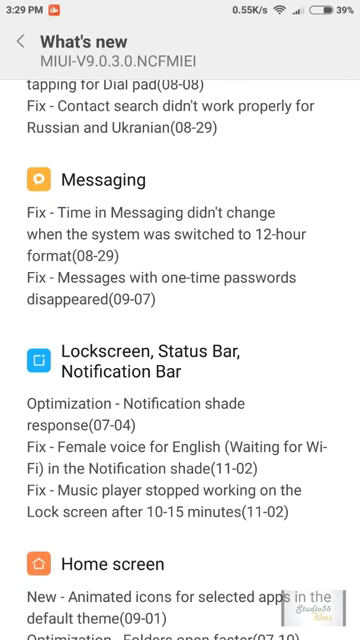
scroll("down", 3)
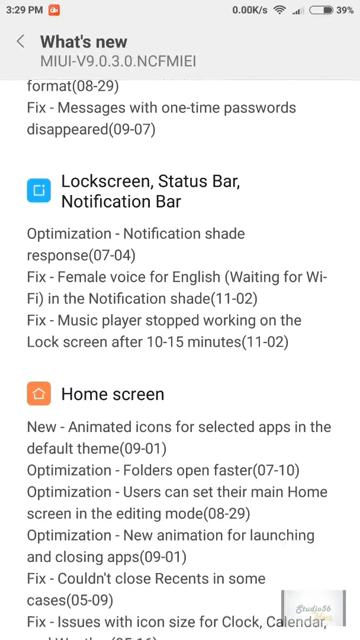
scroll("down", 3)
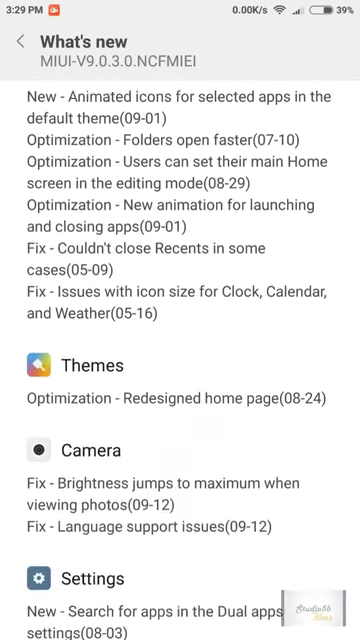
scroll("down", 3)
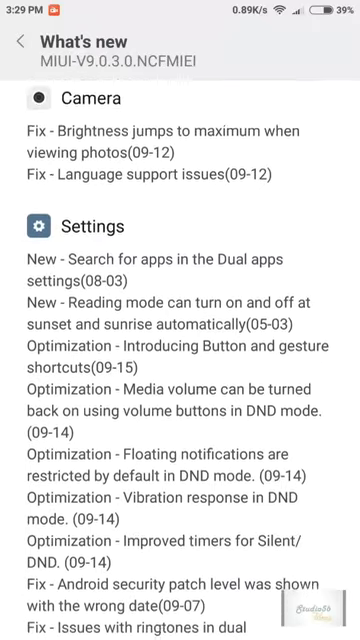
scroll("down", 3)
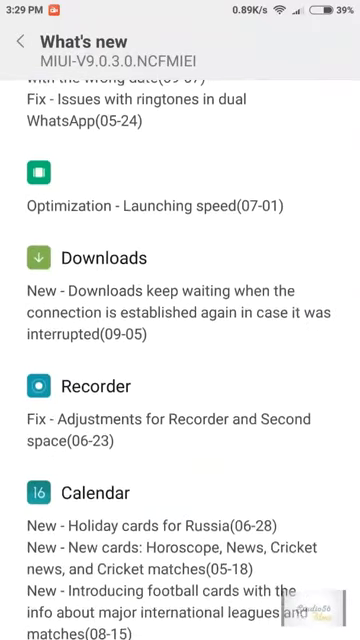
scroll("down", 3)
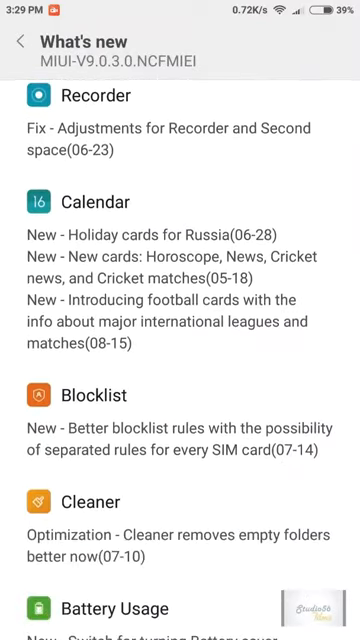
scroll("down", 3)
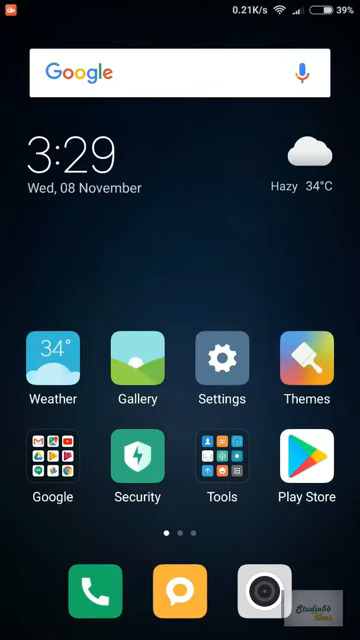
Step: Return to the MIUI home screen and swipe across its pages
key("recent")
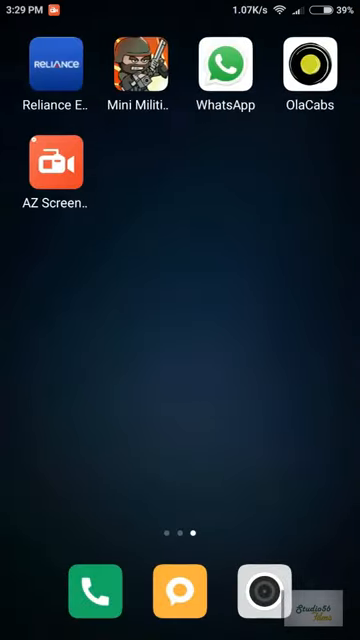
scroll("left", 3)
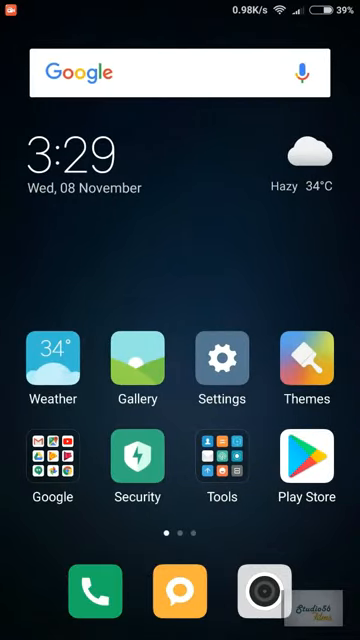
left_click(222, 470)
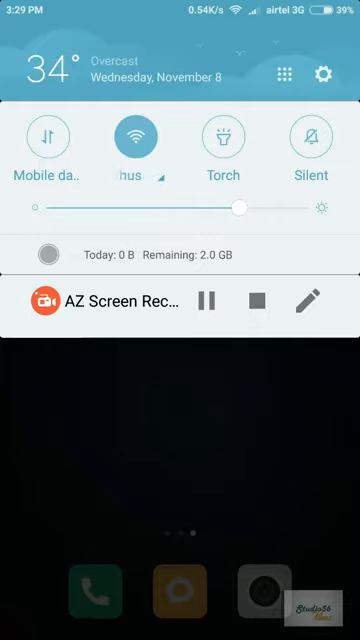
Step: Expand all quick toggles in the notification shade, then go to Settings
left_click(315, 76)
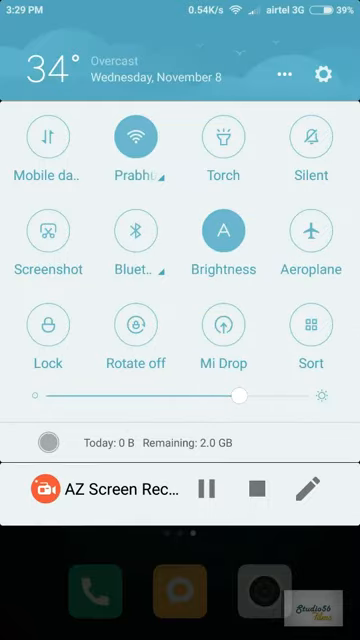
left_click(322, 75)
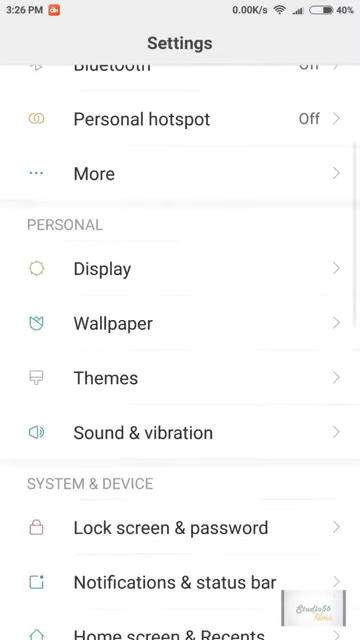
Step: Verify About phone shows MIUI Global 9.0.3.0 Stable, then launch System updates
scroll("down", 3)
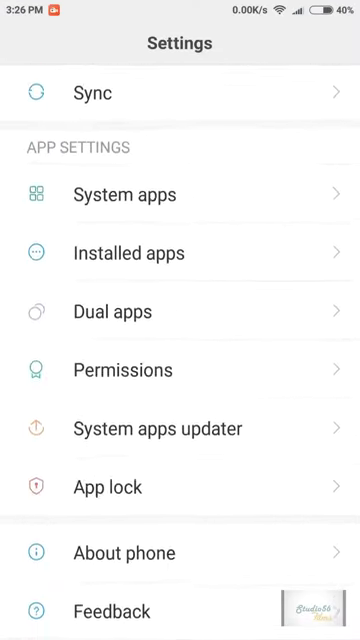
left_click(120, 552)
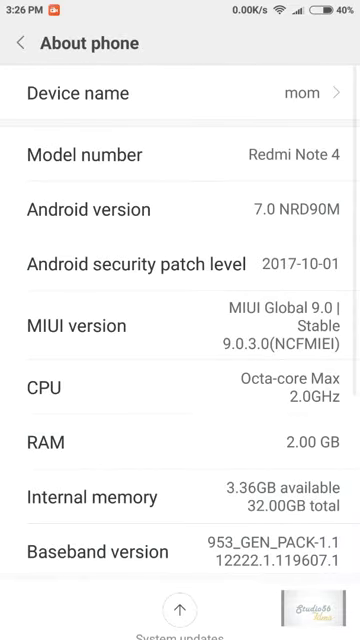
scroll("down", 3)
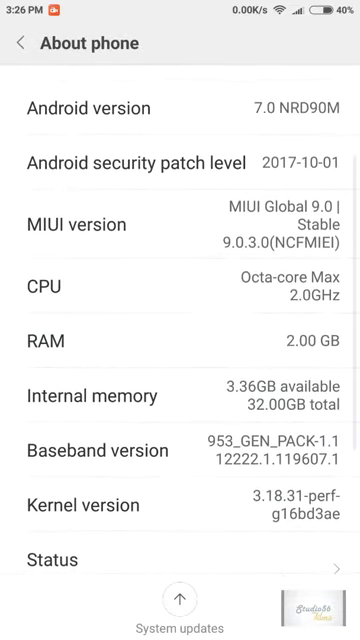
scroll("down", 3)
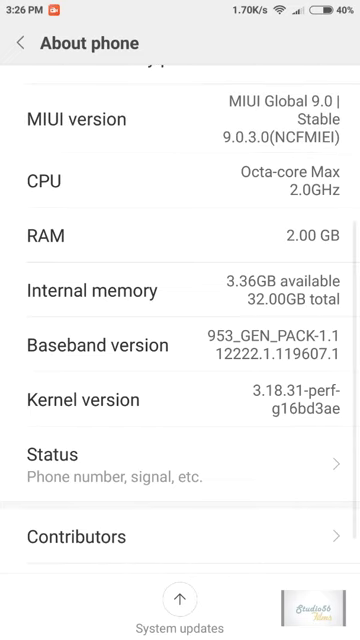
scroll("down", 3)
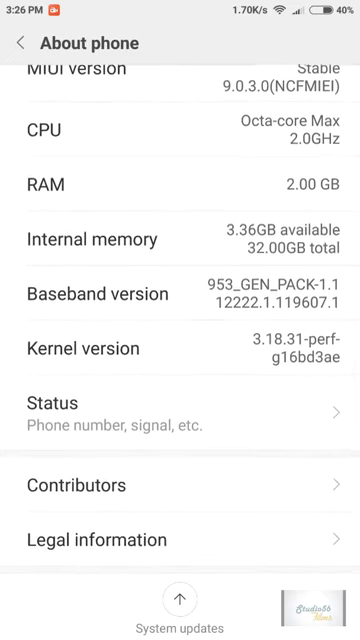
left_click(180, 600)
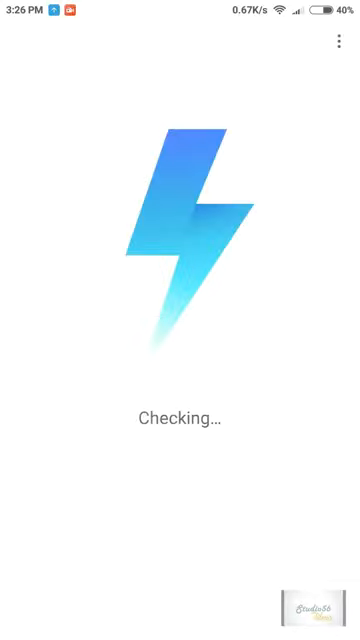